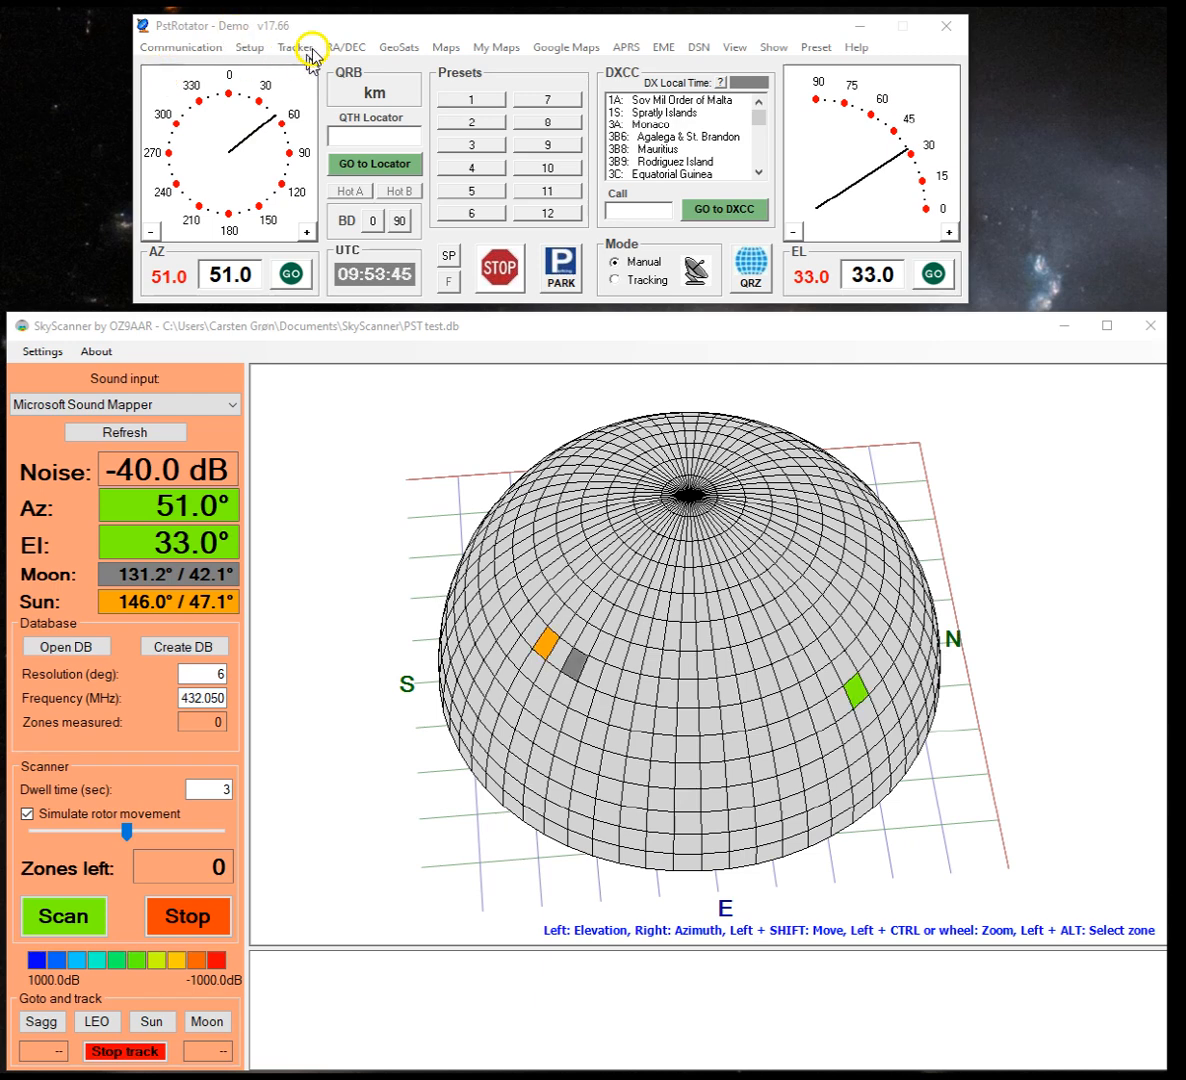
Check the rotator's UDP control in setup, then enter a dwell time of 3 seconds
click(250, 47)
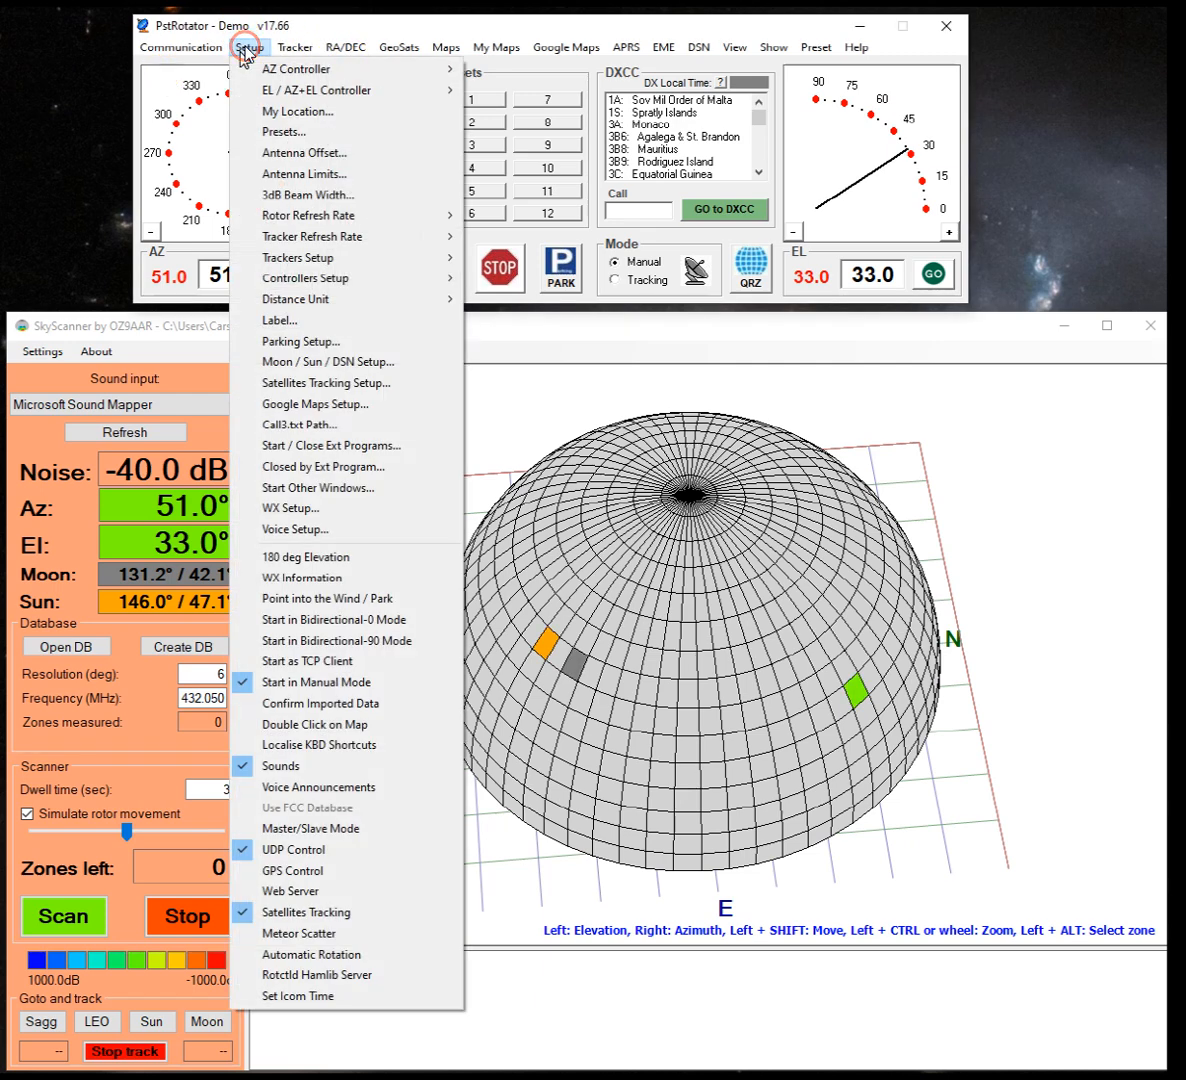
mouse_move(285, 90)
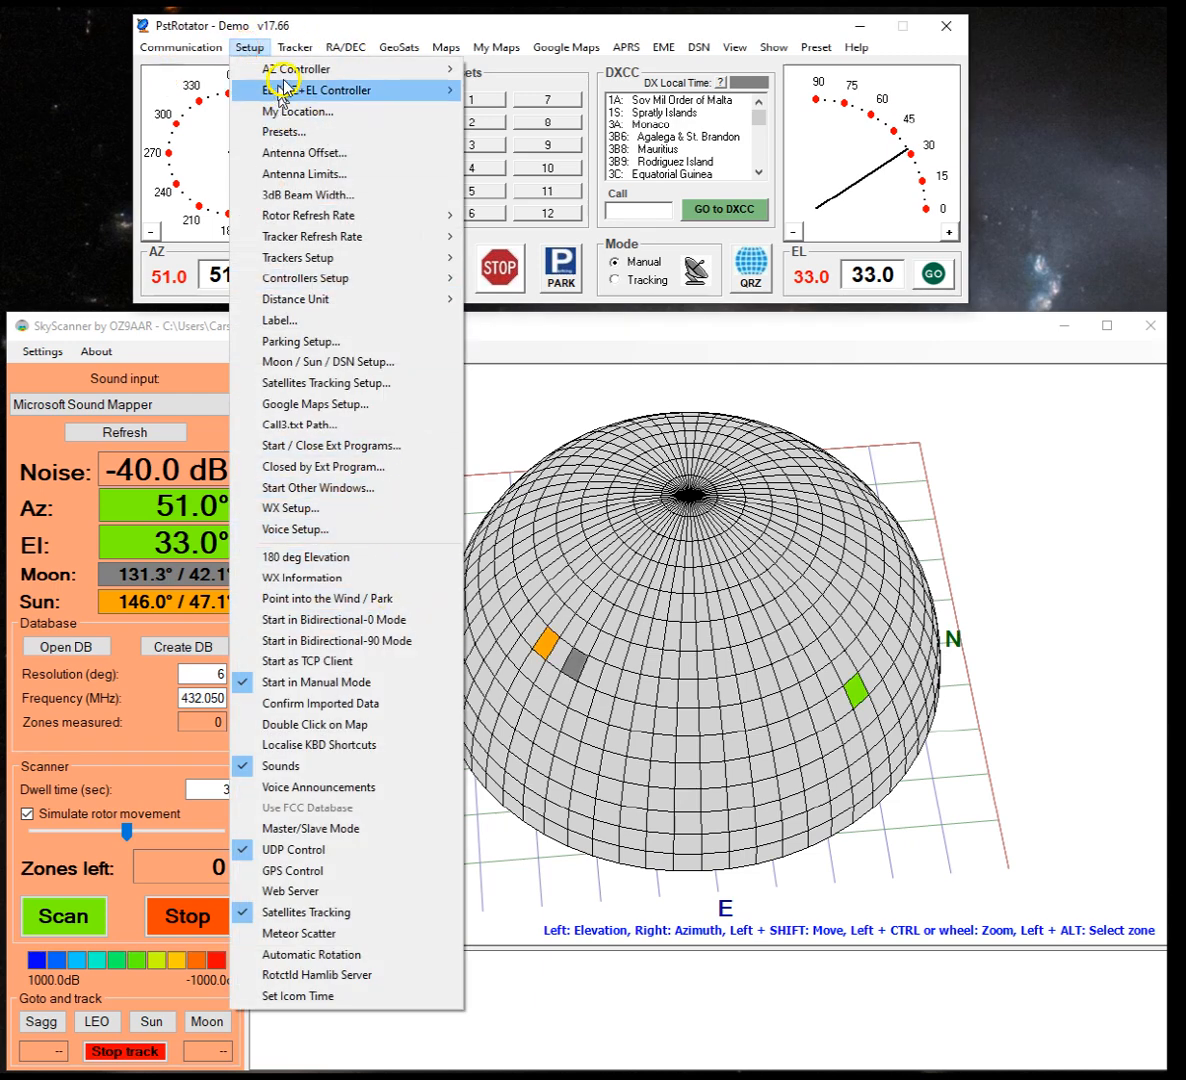
click(180, 47)
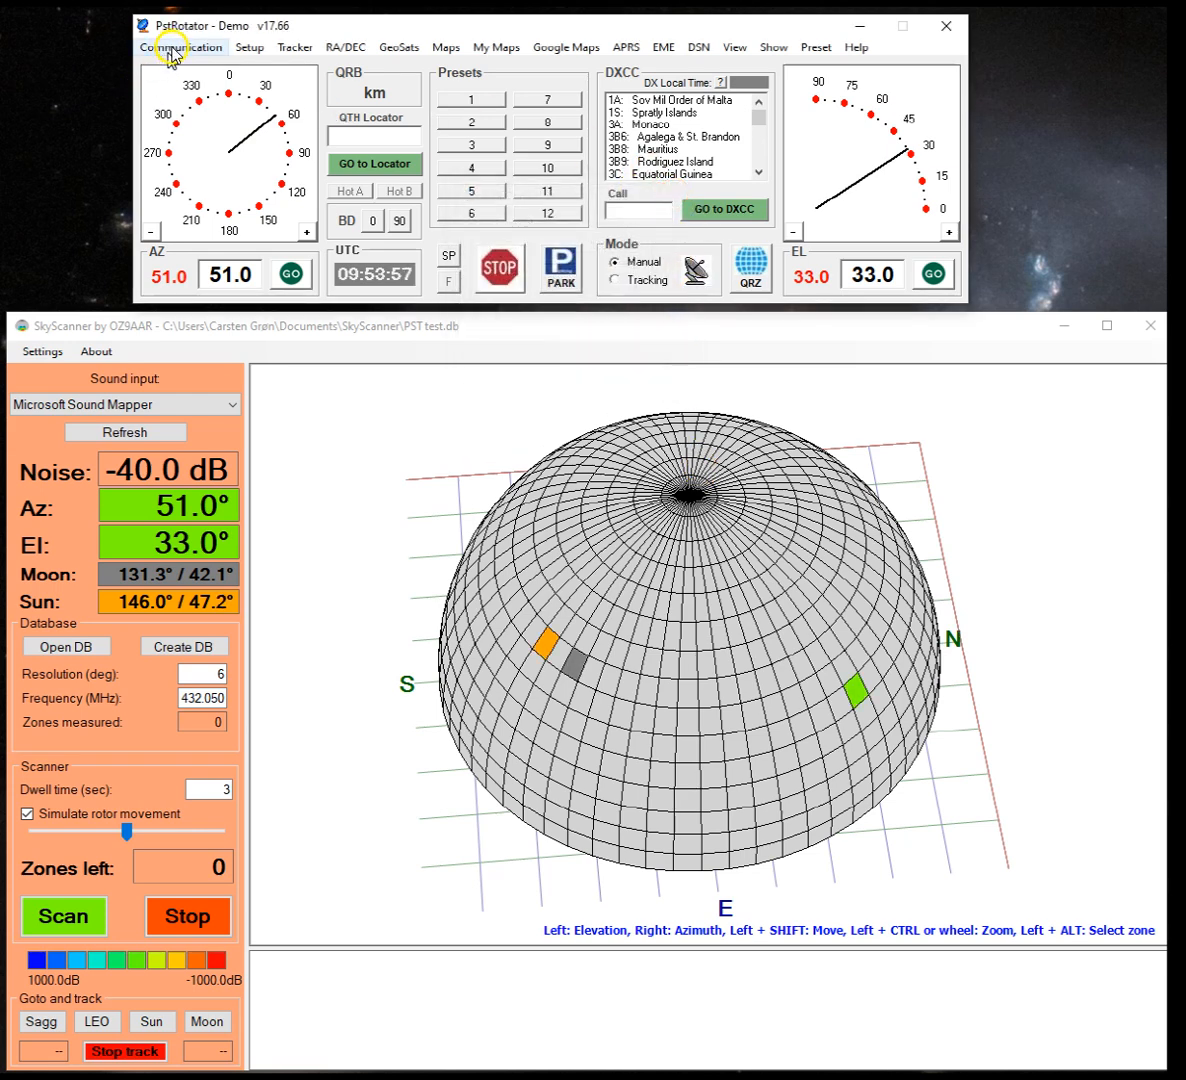
click(249, 47)
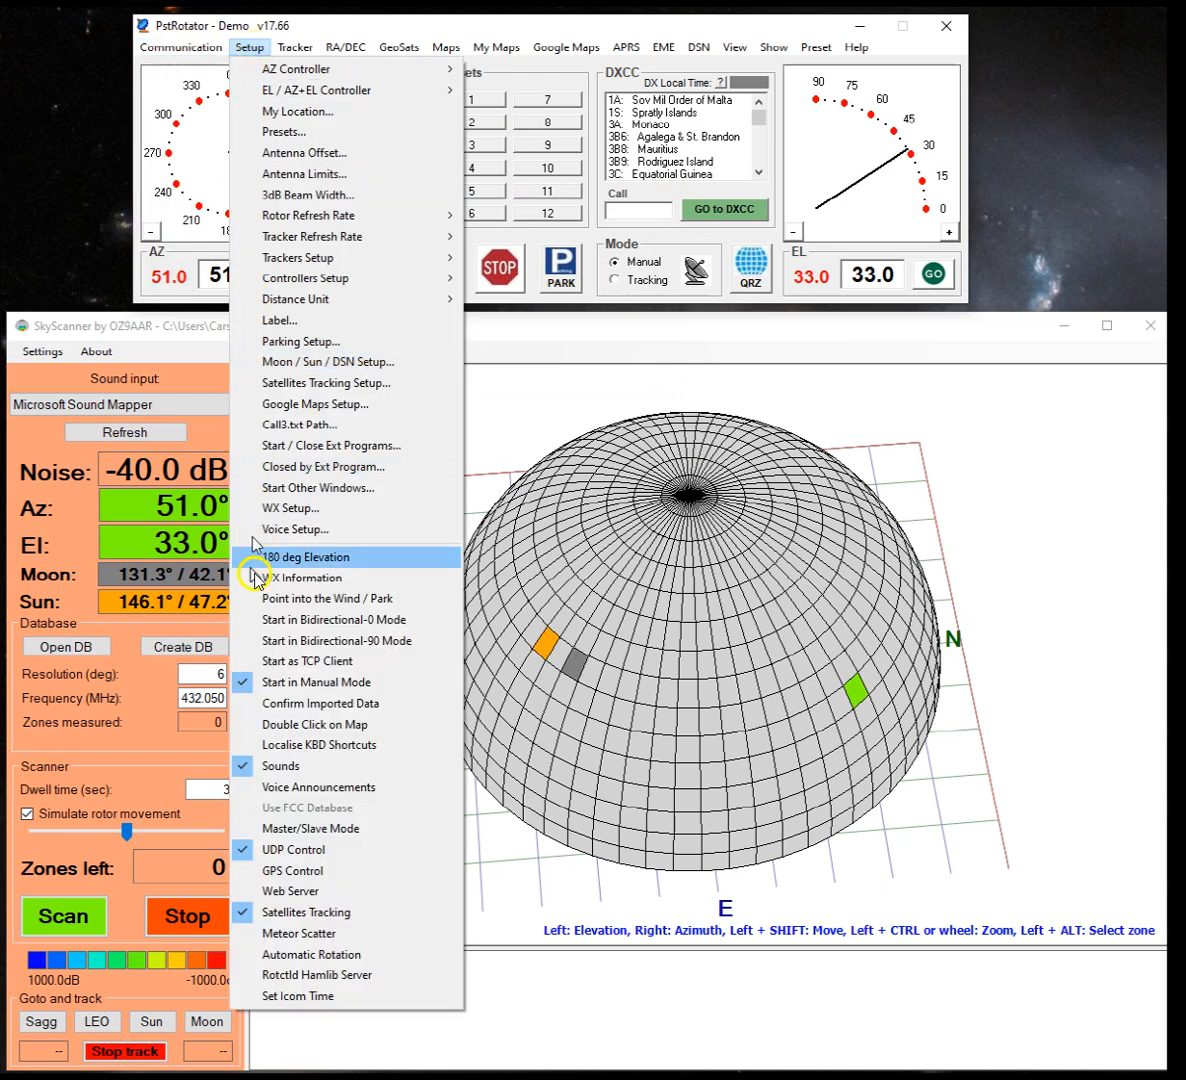
mouse_move(294, 849)
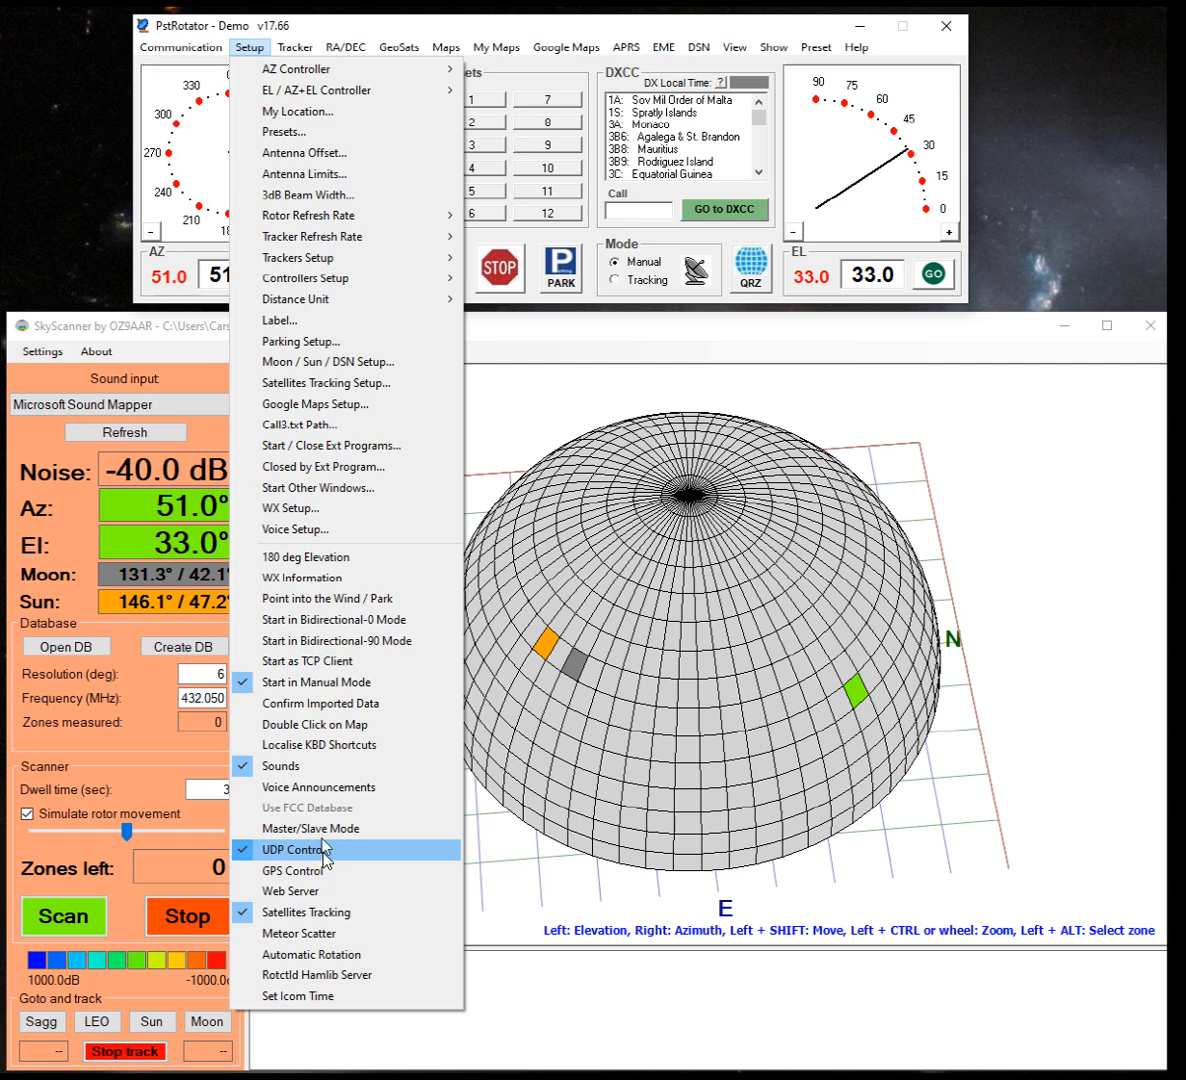
click(322, 849)
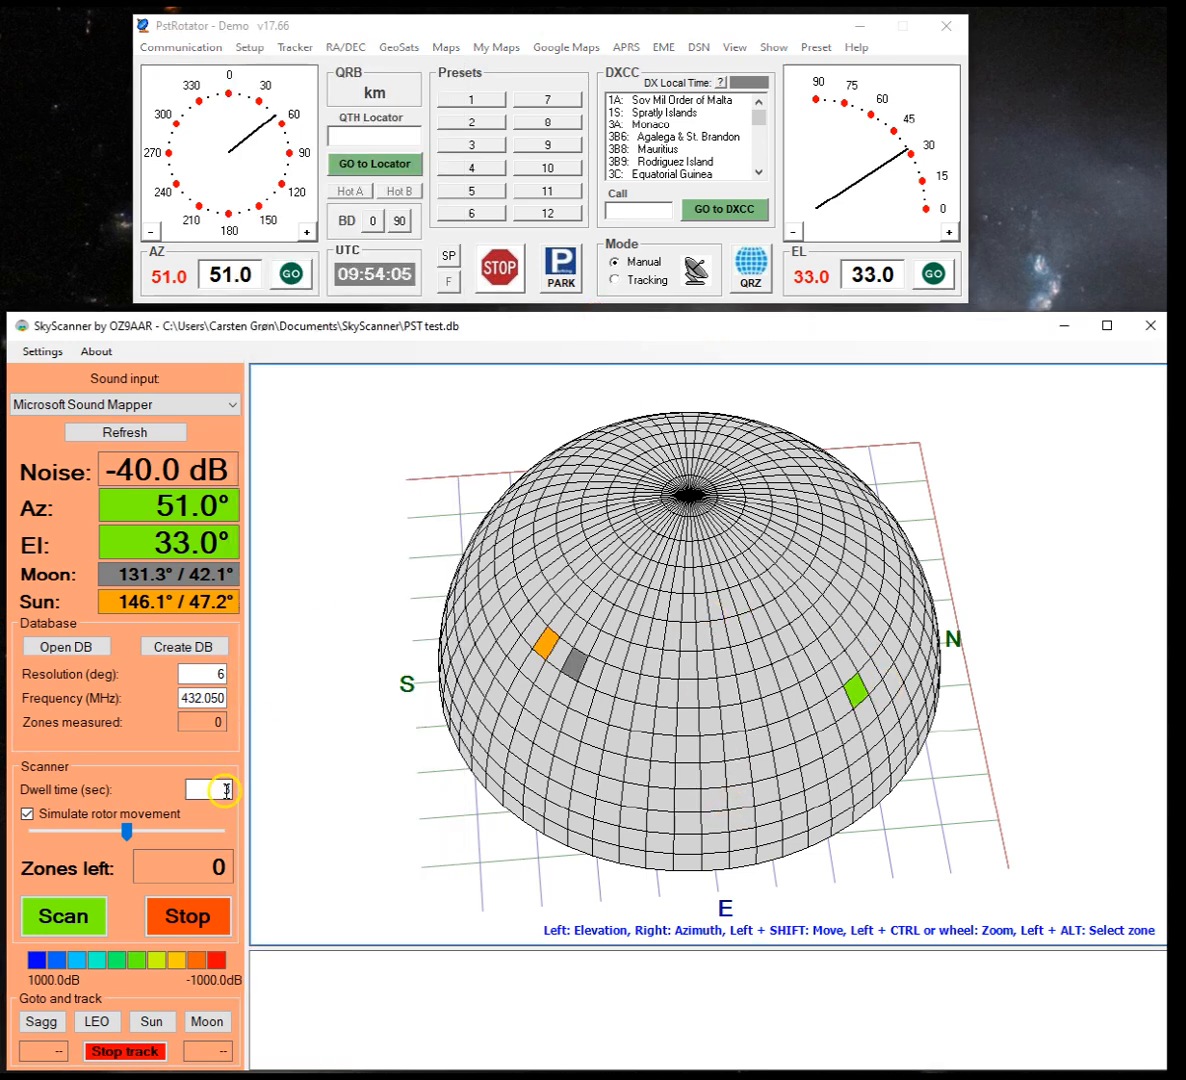
text(3)
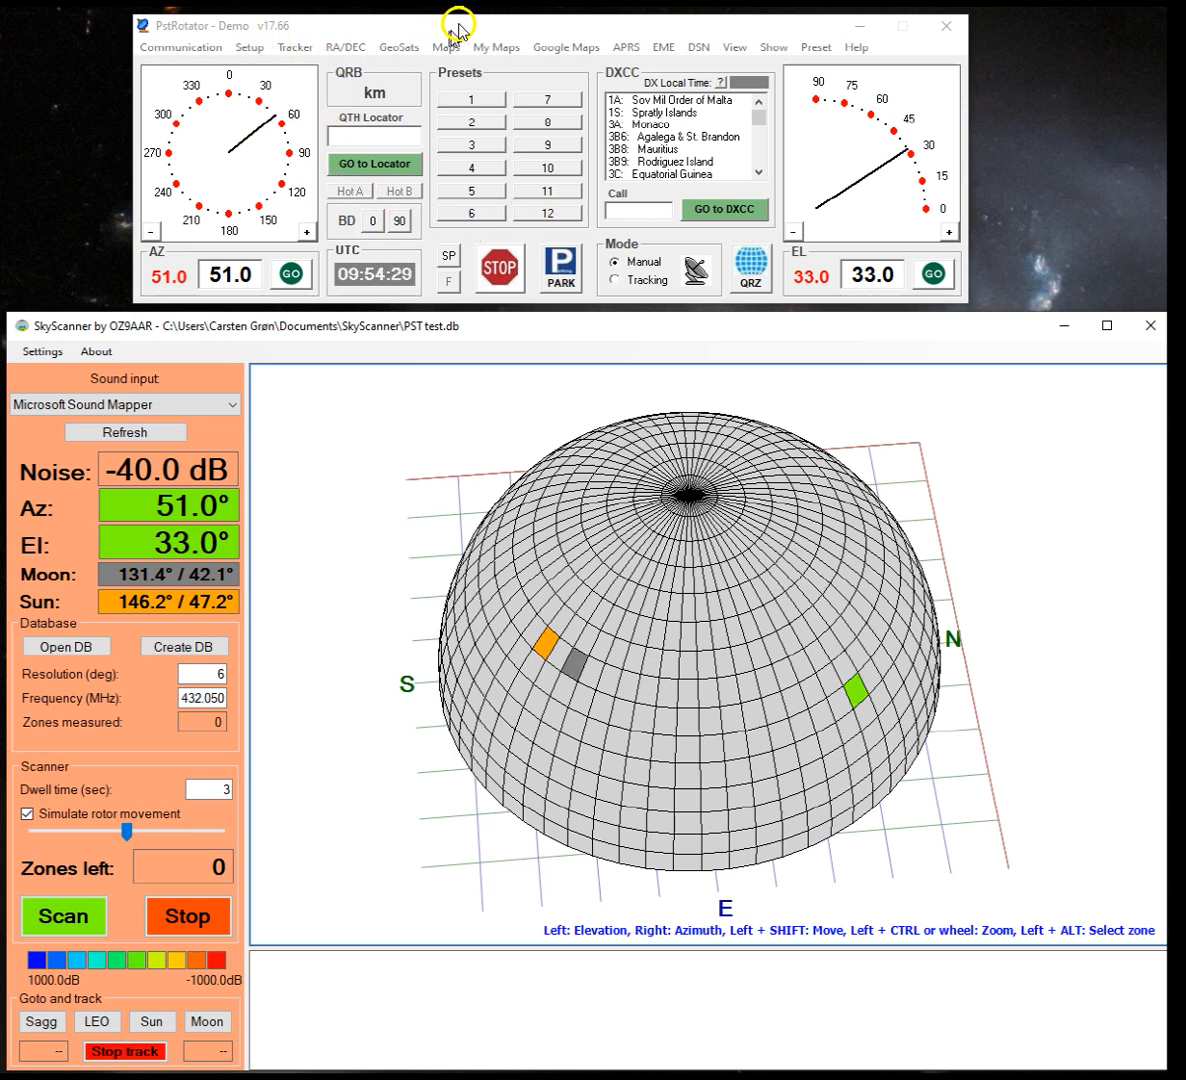
mouse_move(687, 305)
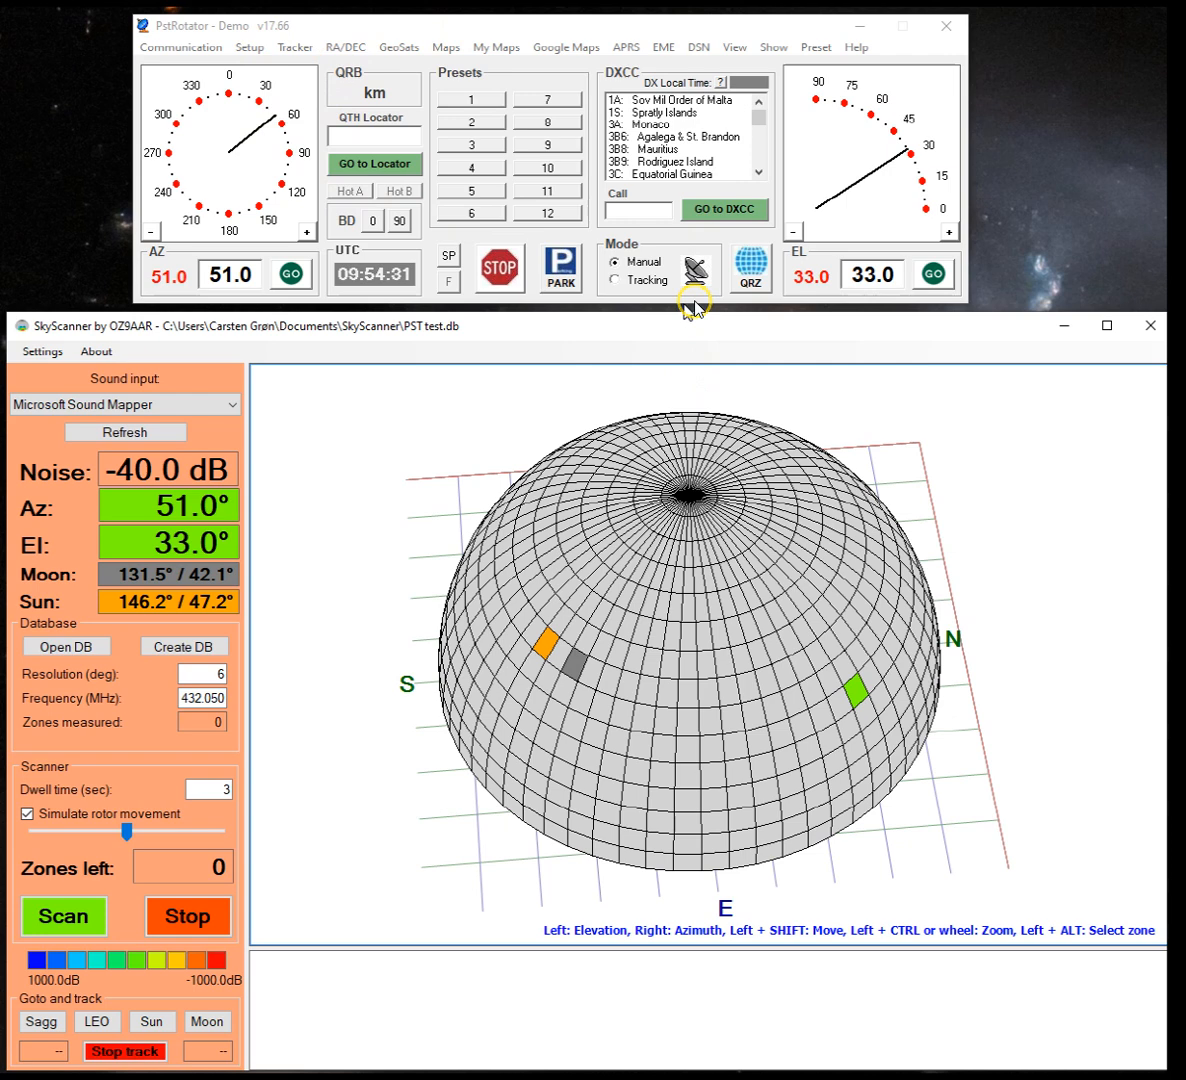
mouse_move(692, 307)
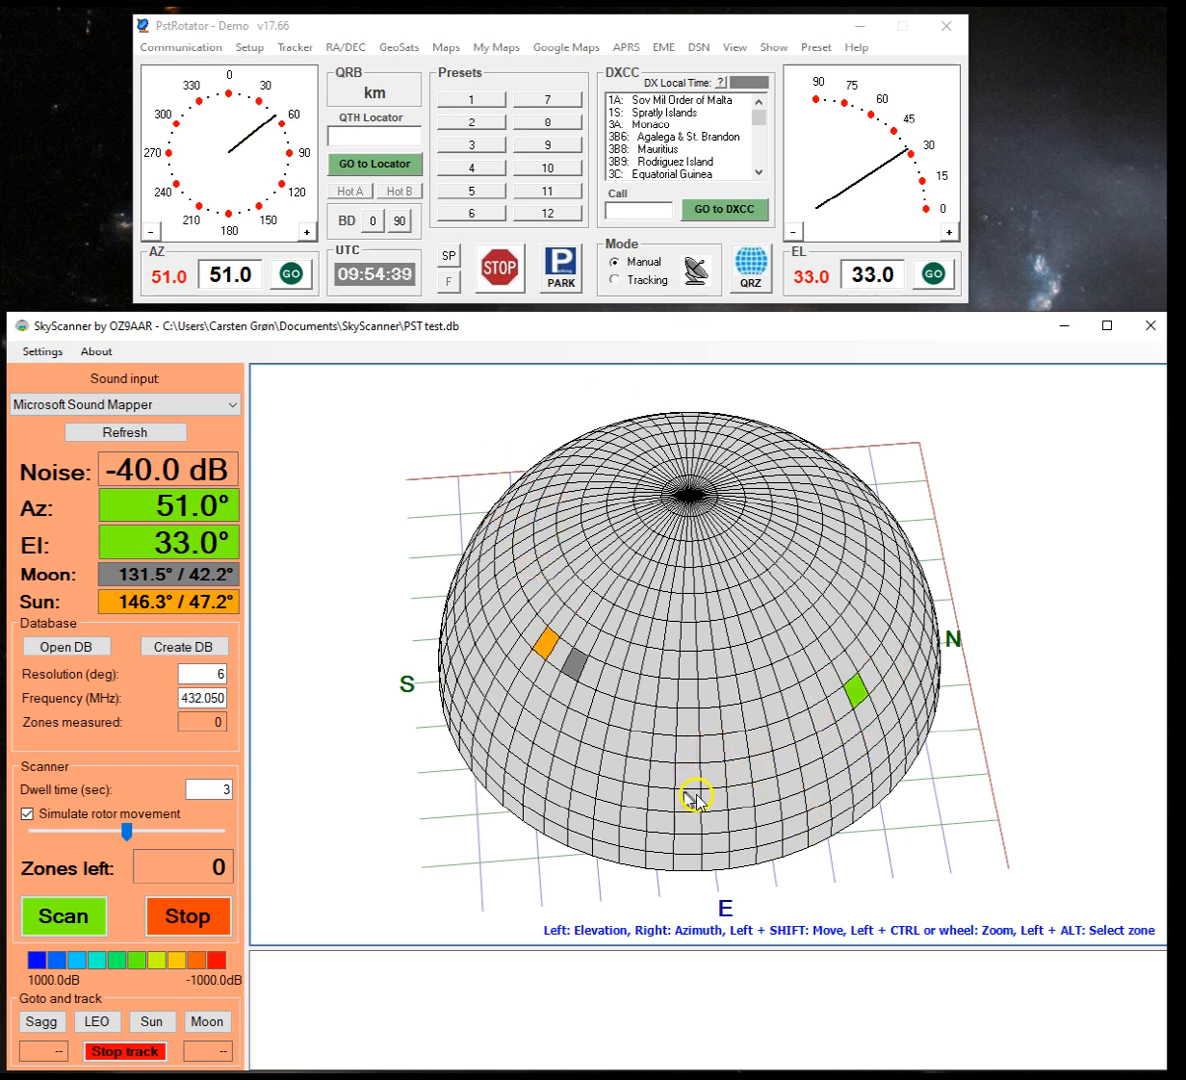
click(43, 351)
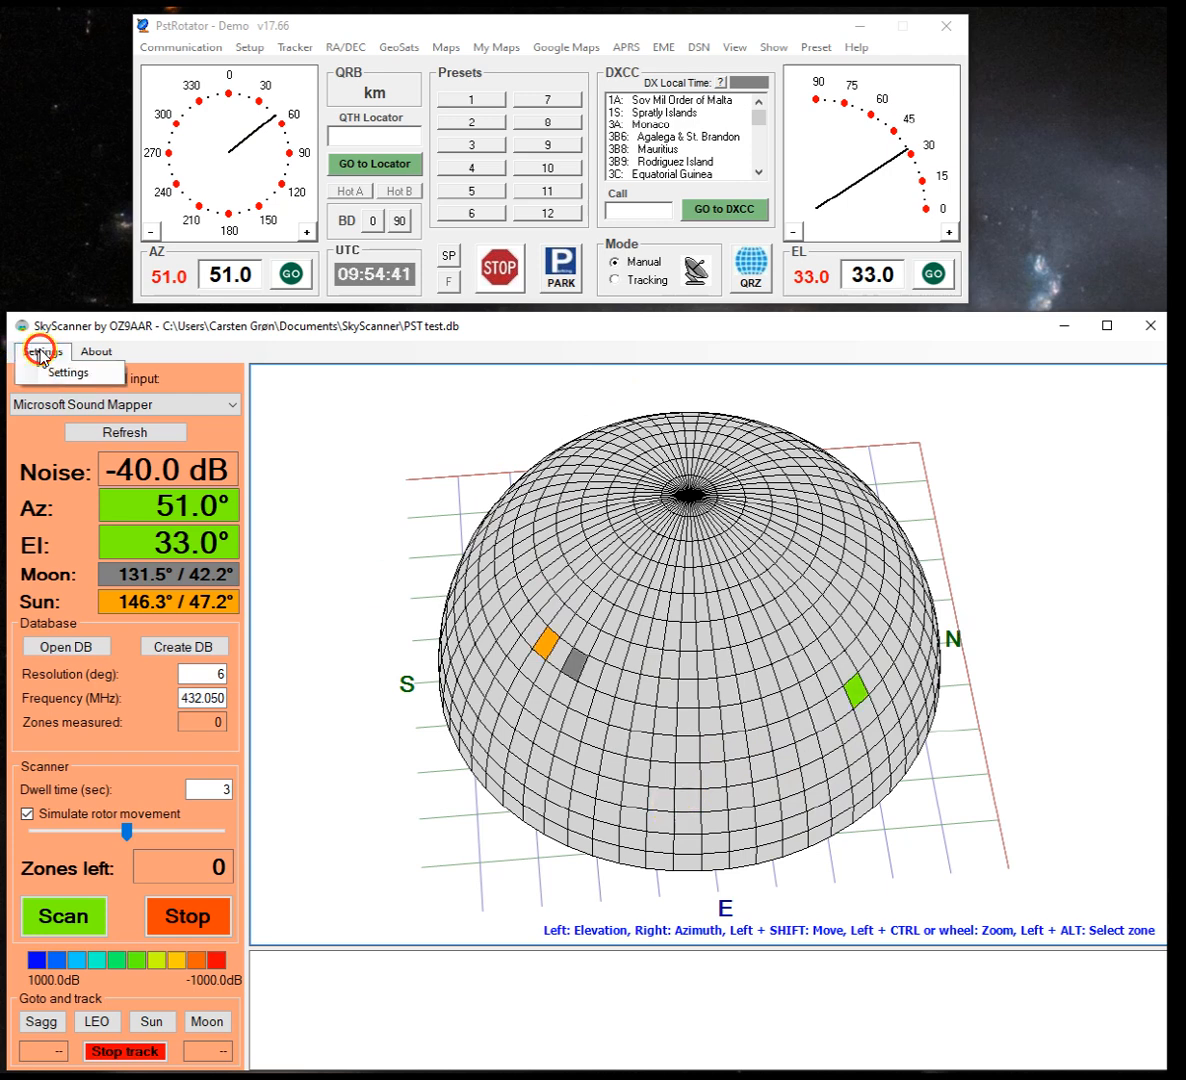
click(42, 351)
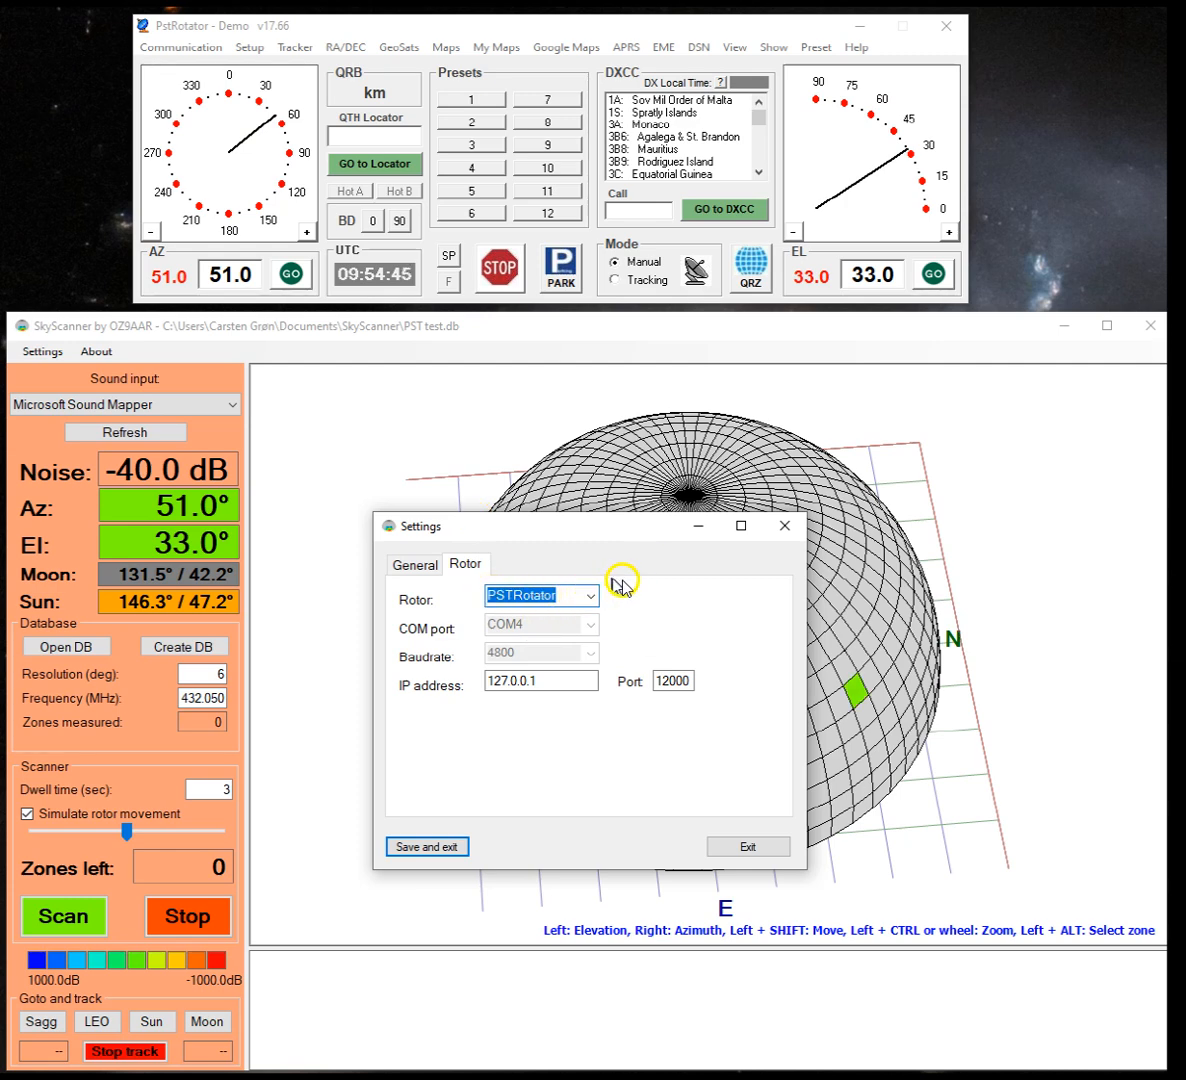
click(592, 596)
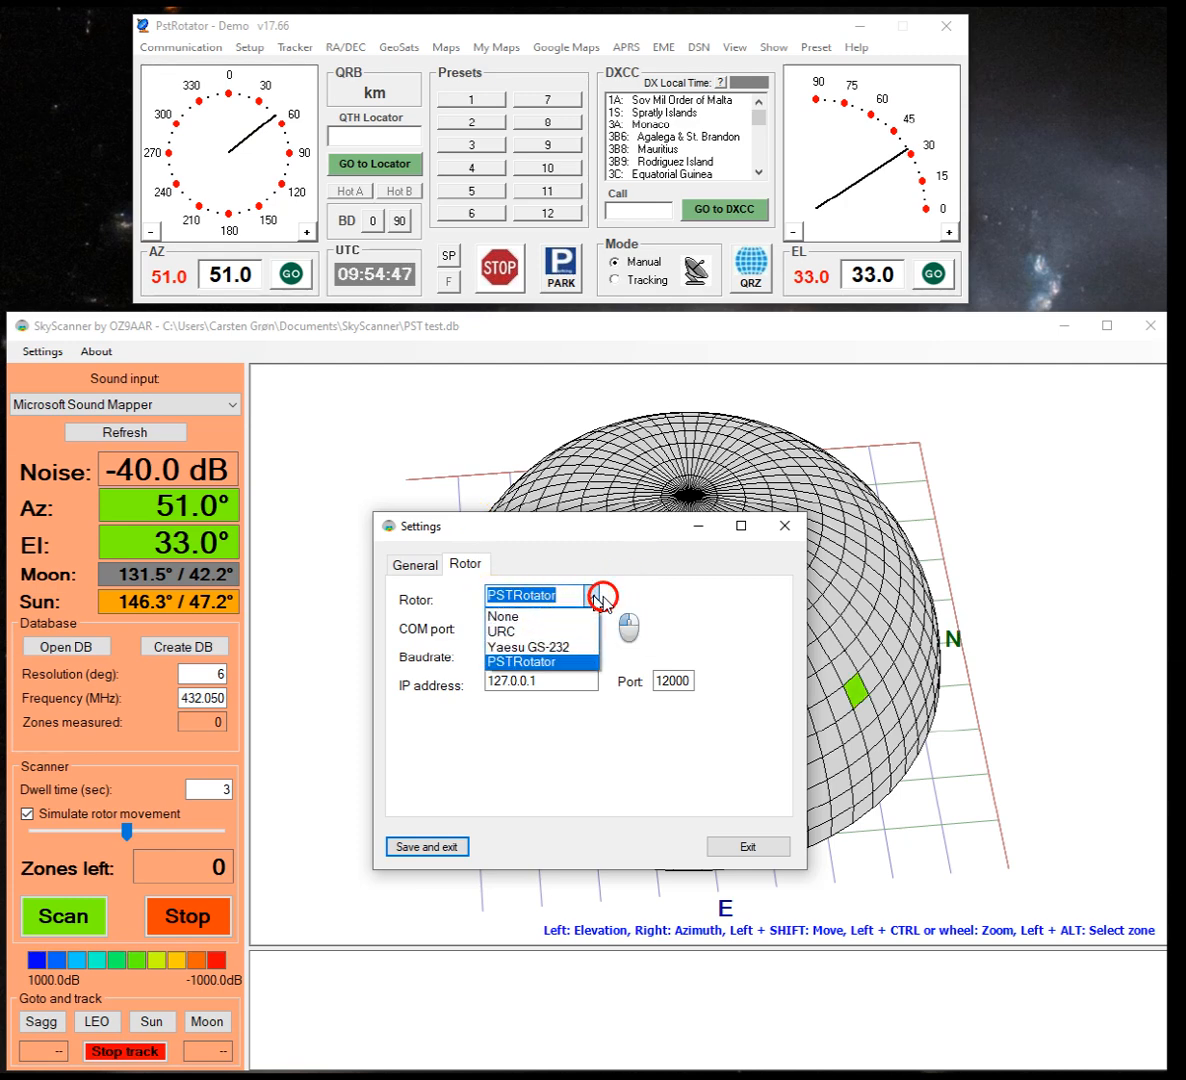
click(540, 662)
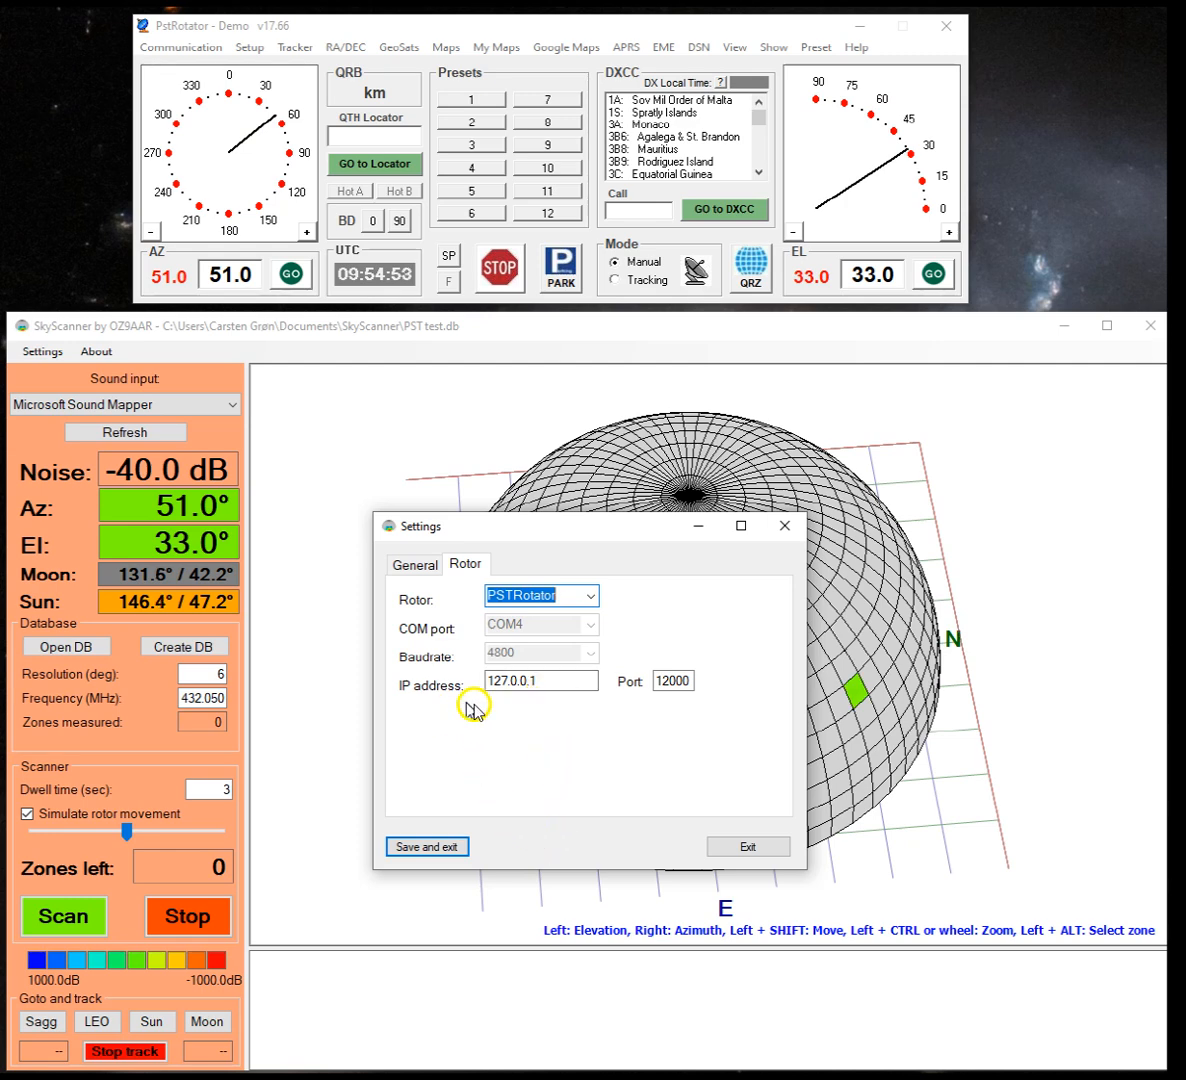
click(540, 681)
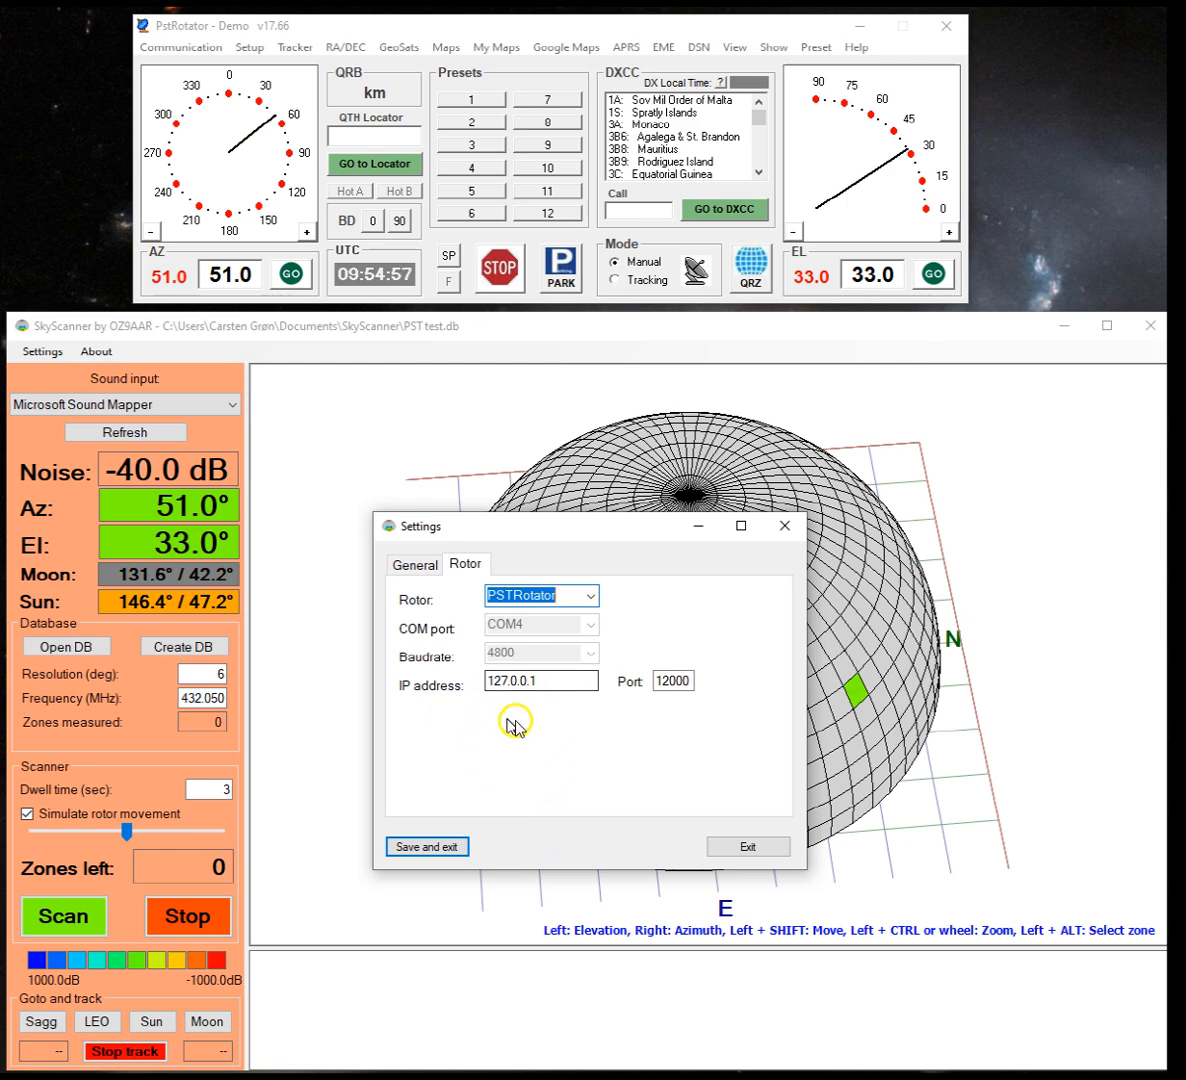
click(673, 680)
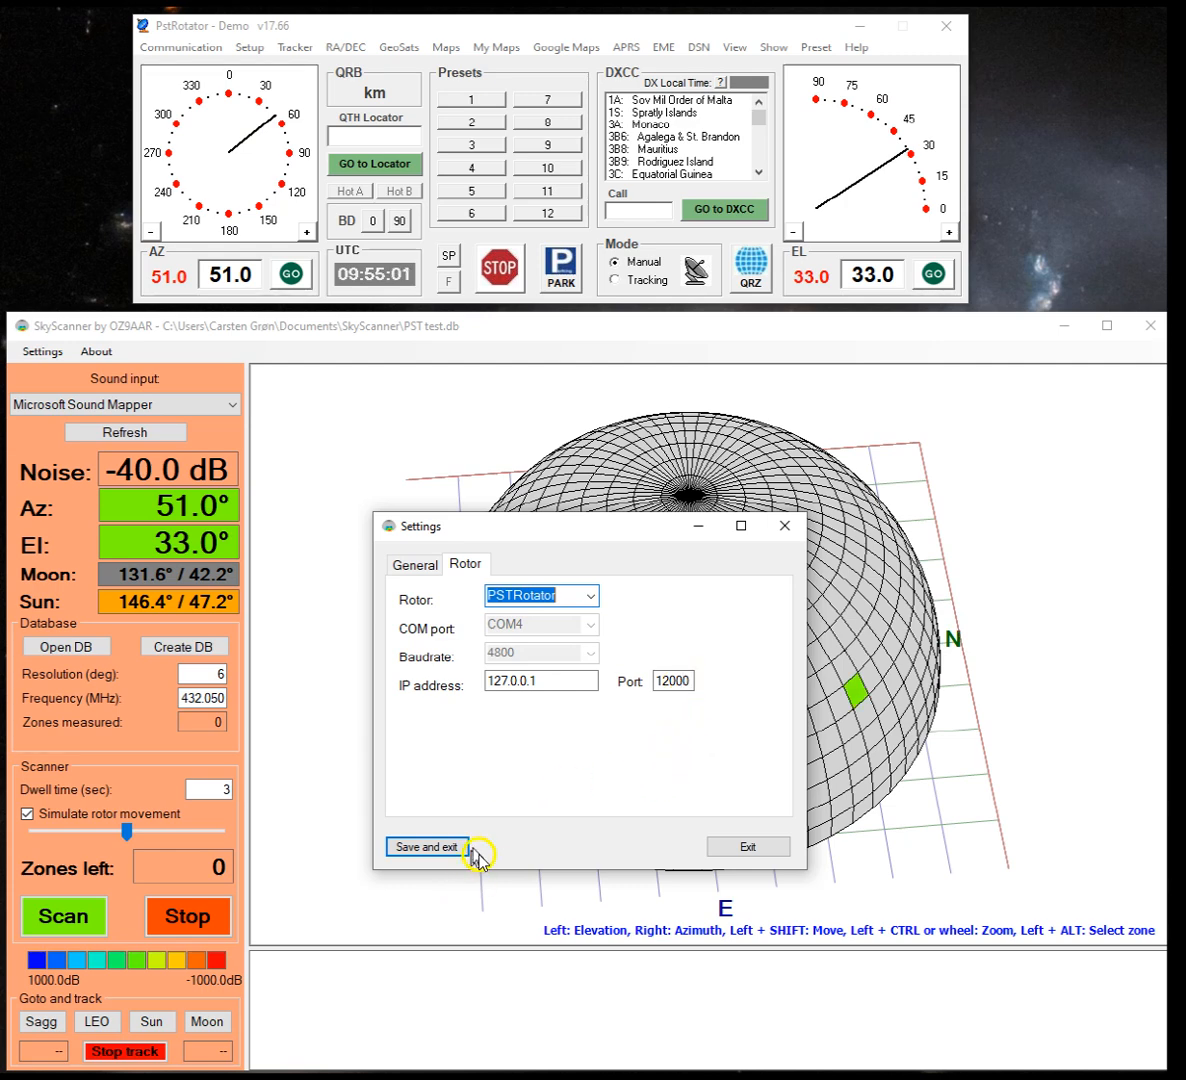
mouse_move(612, 648)
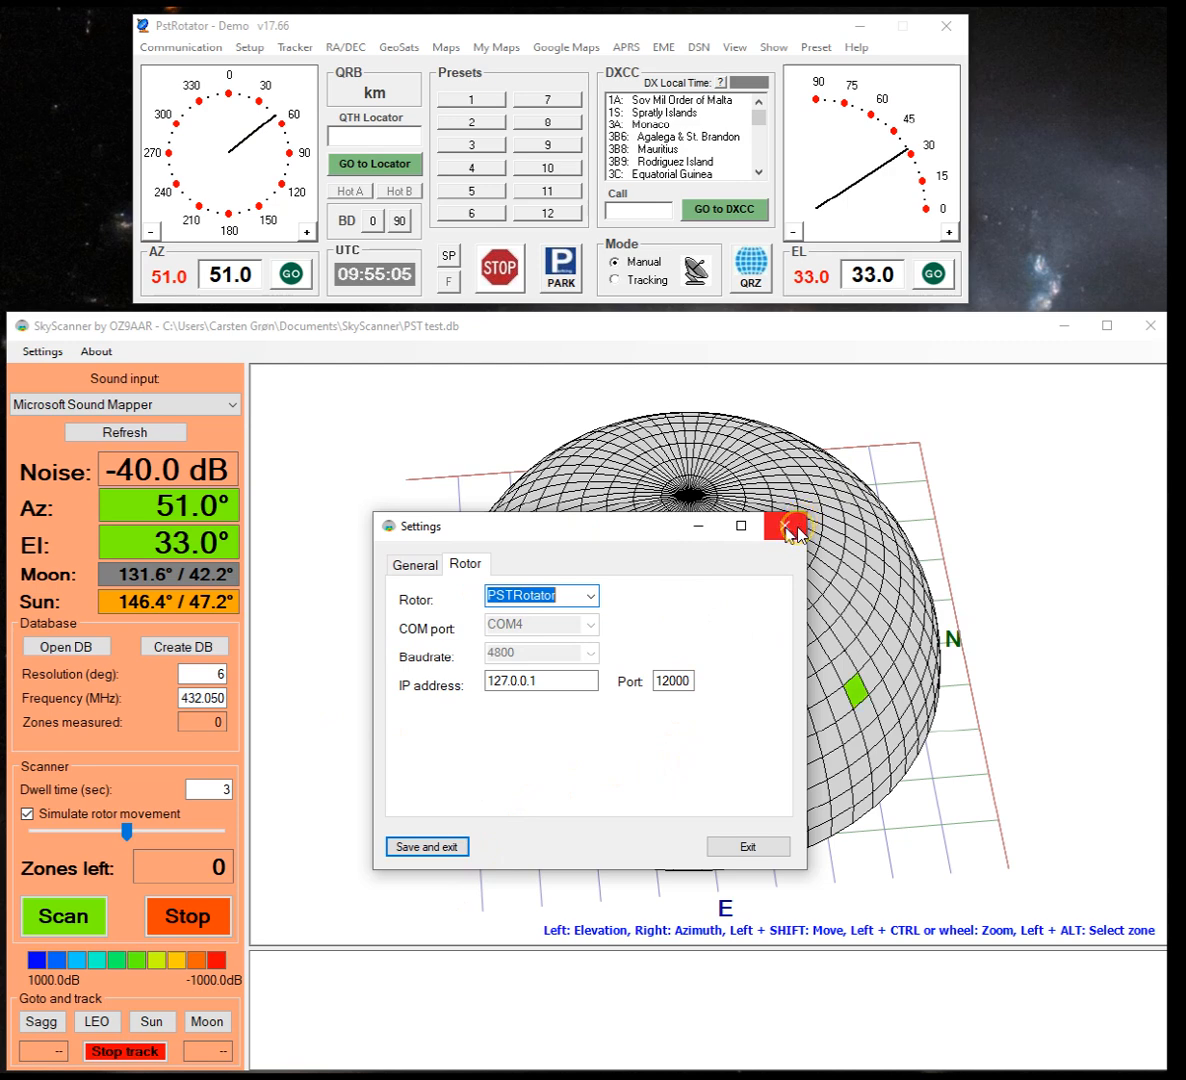
click(783, 527)
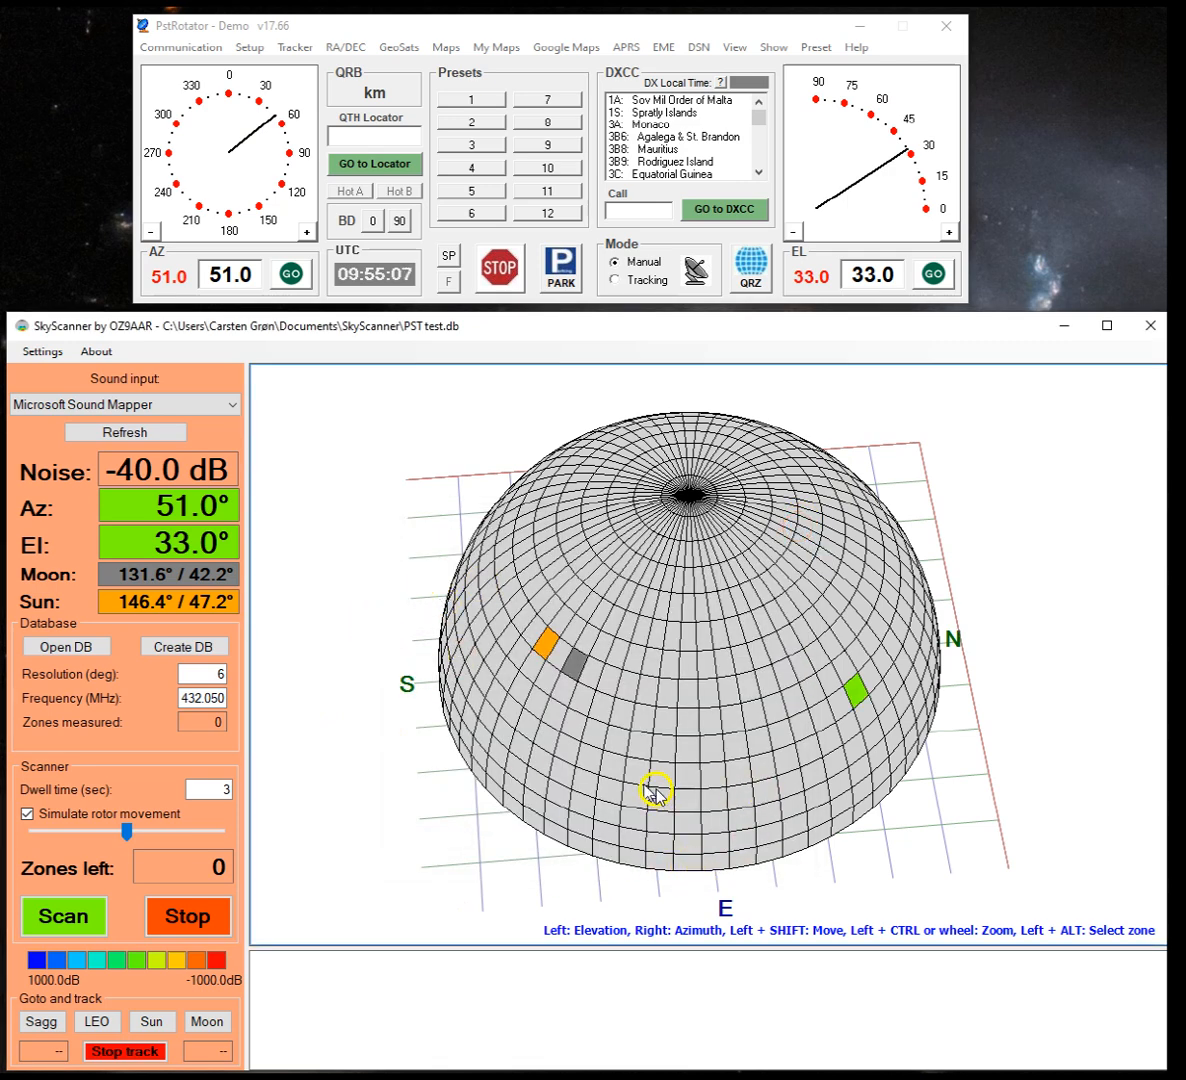
Select a block of six sky zones and confirm scanning them, antenna heading to 105°/21°
click(680, 775)
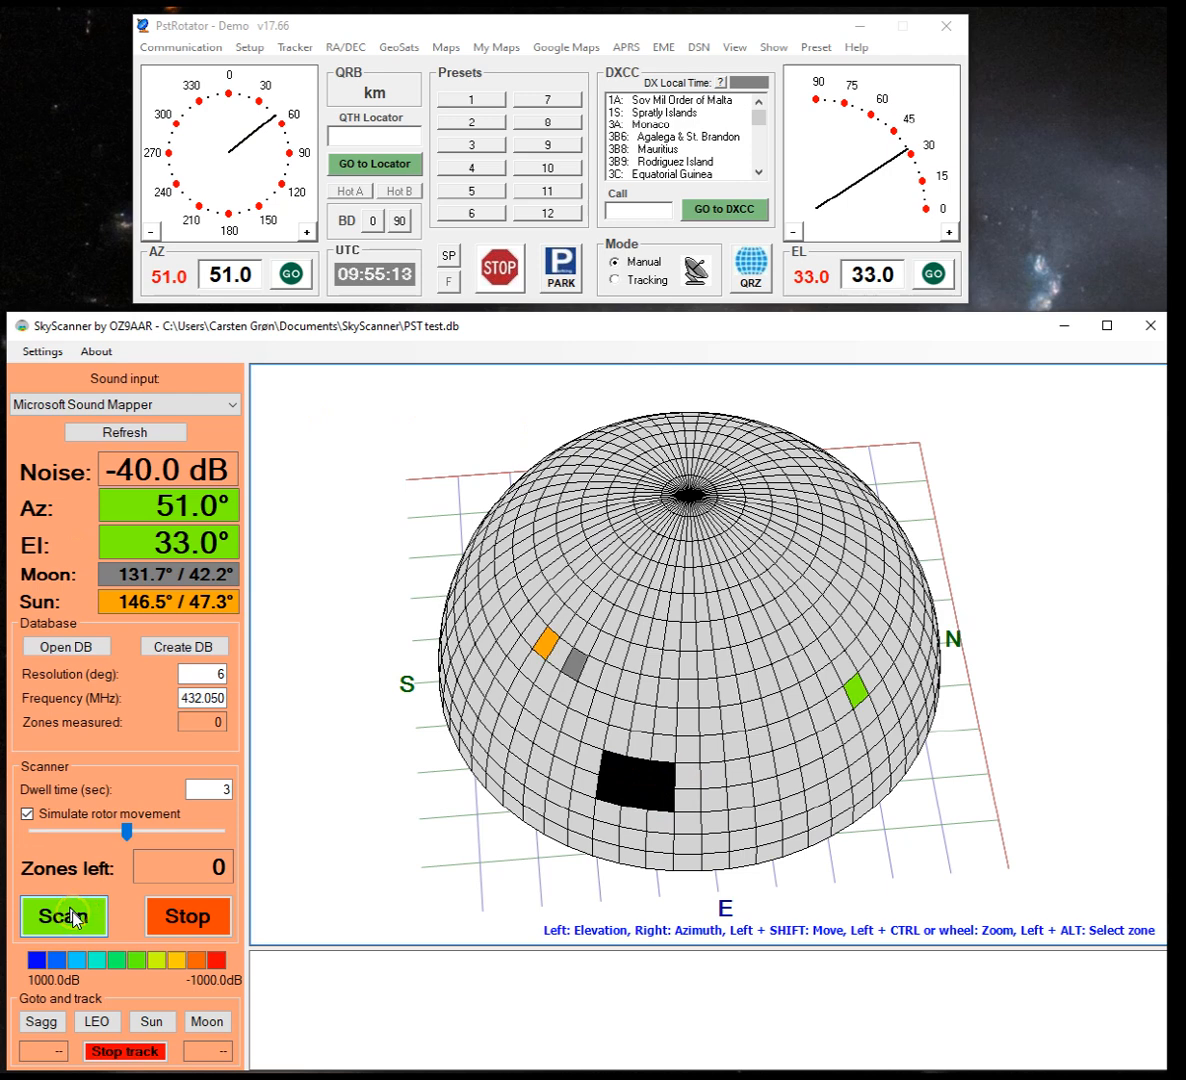
click(63, 915)
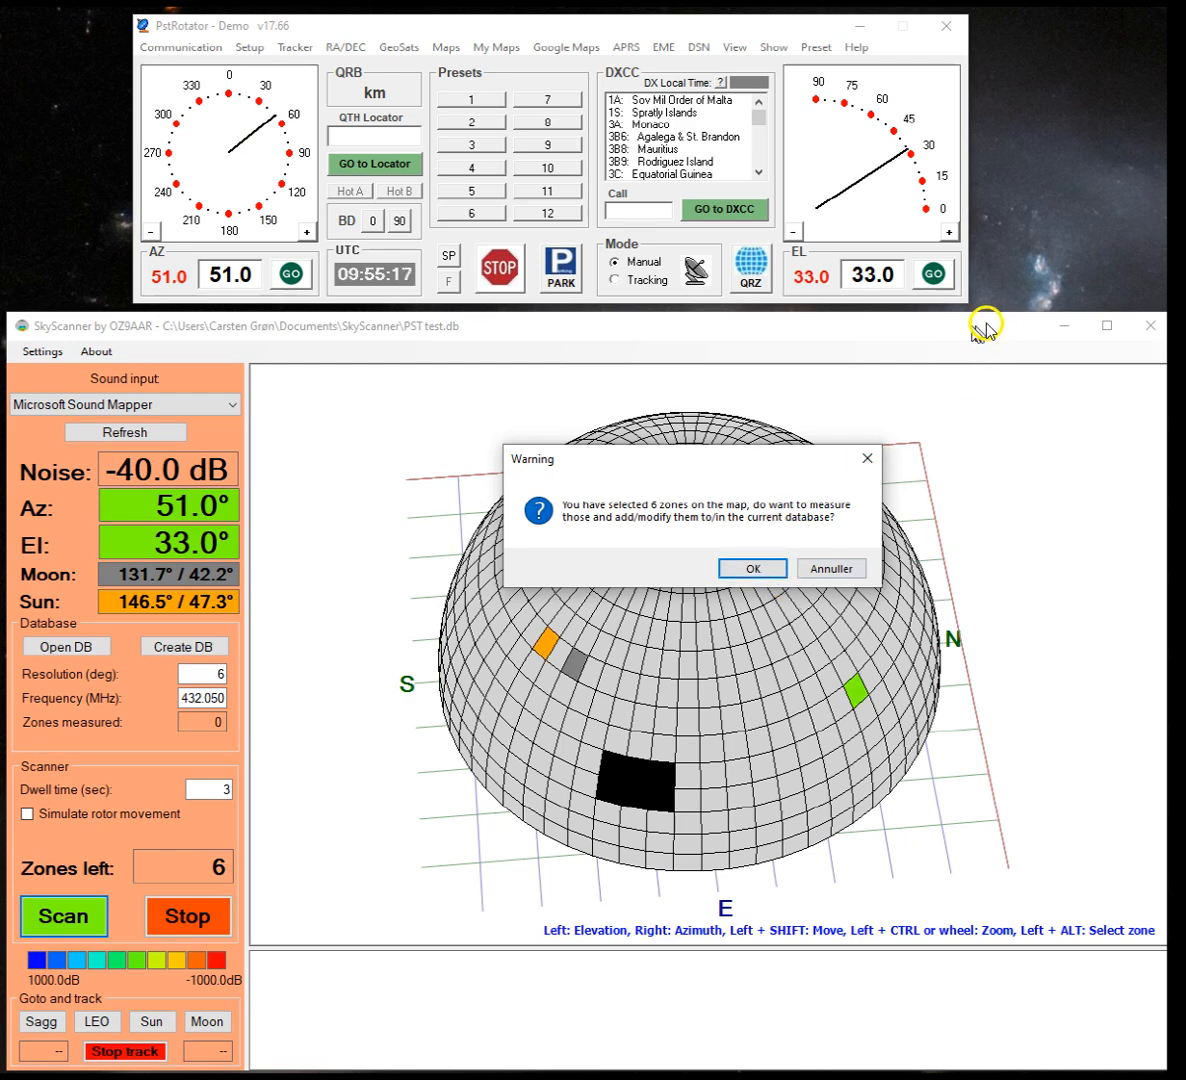
click(752, 568)
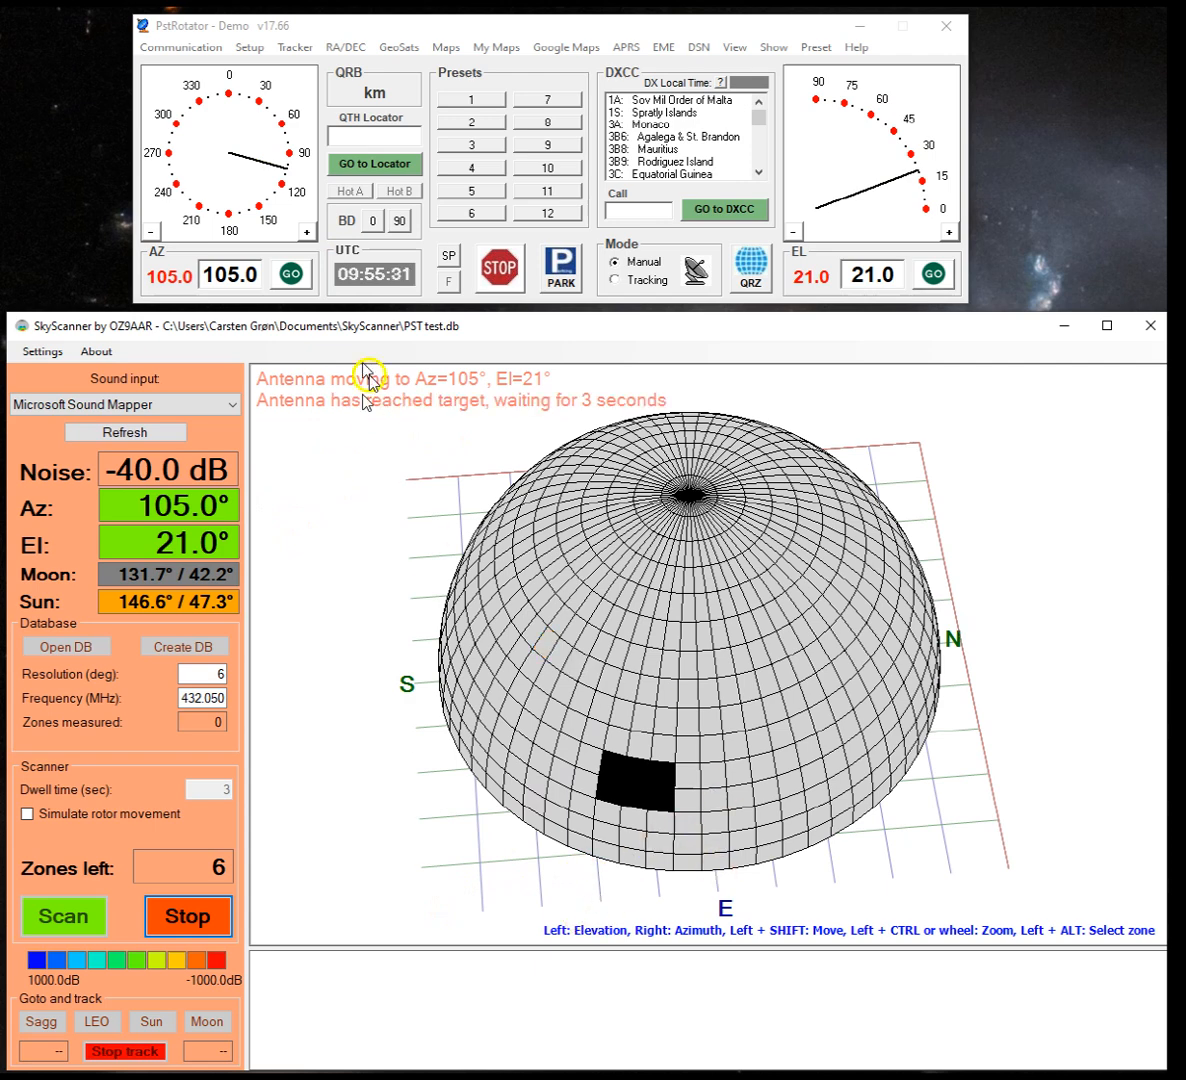
mouse_move(665, 443)
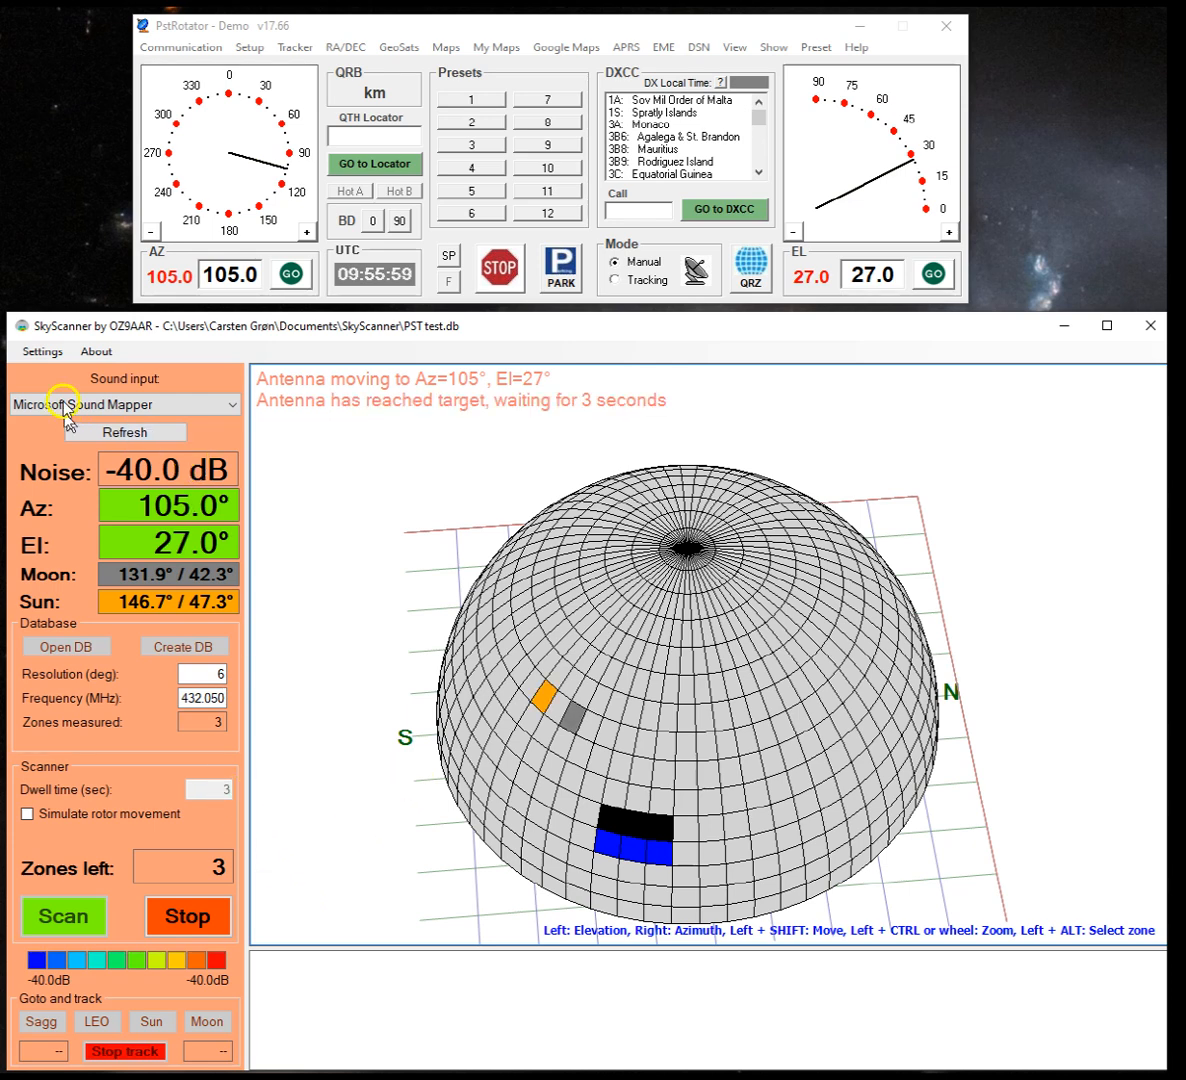
mouse_move(928, 160)
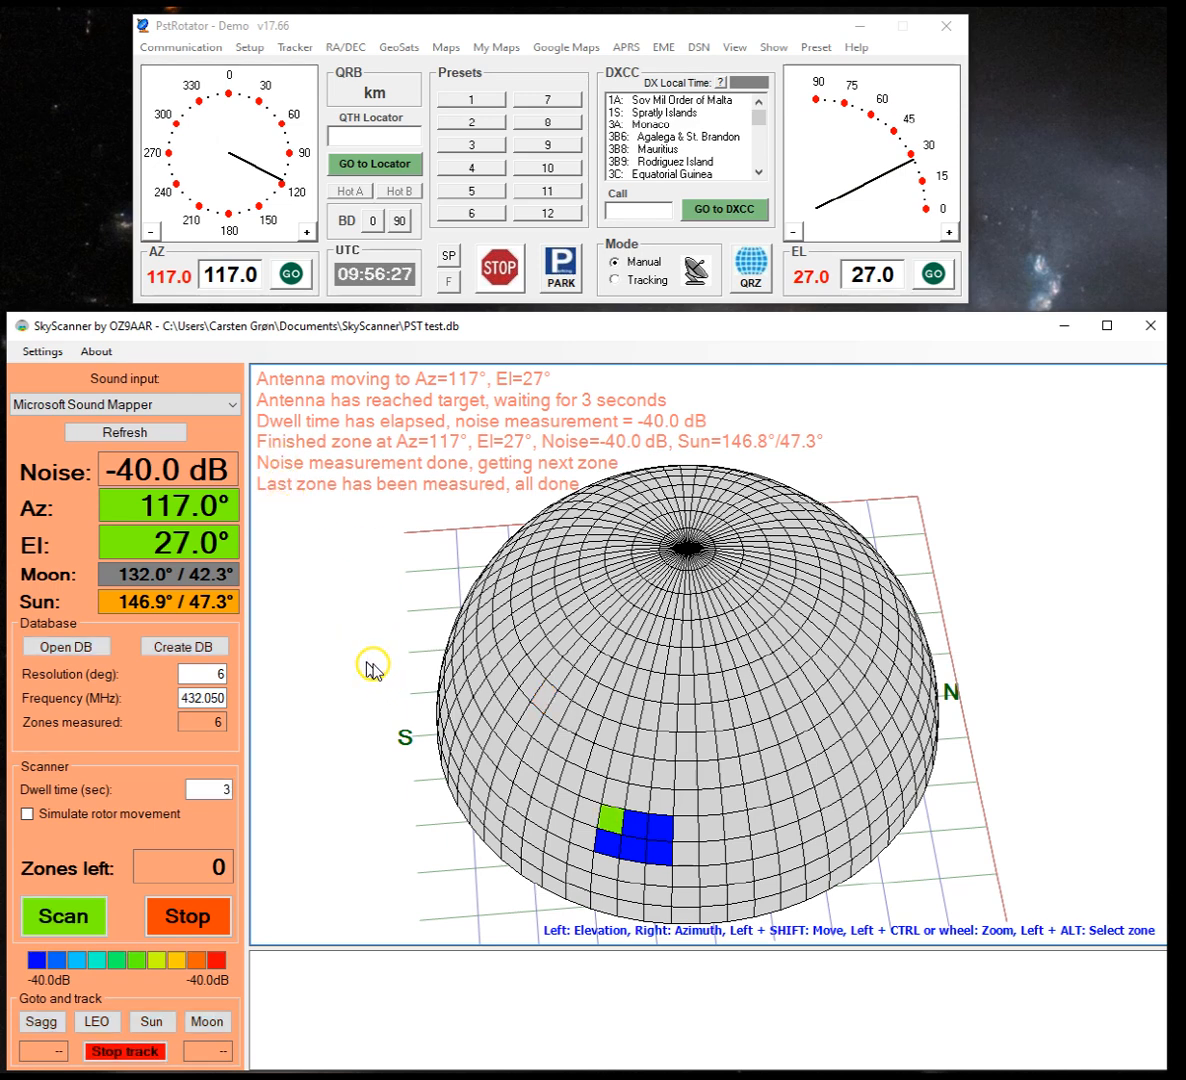
mouse_move(653, 757)
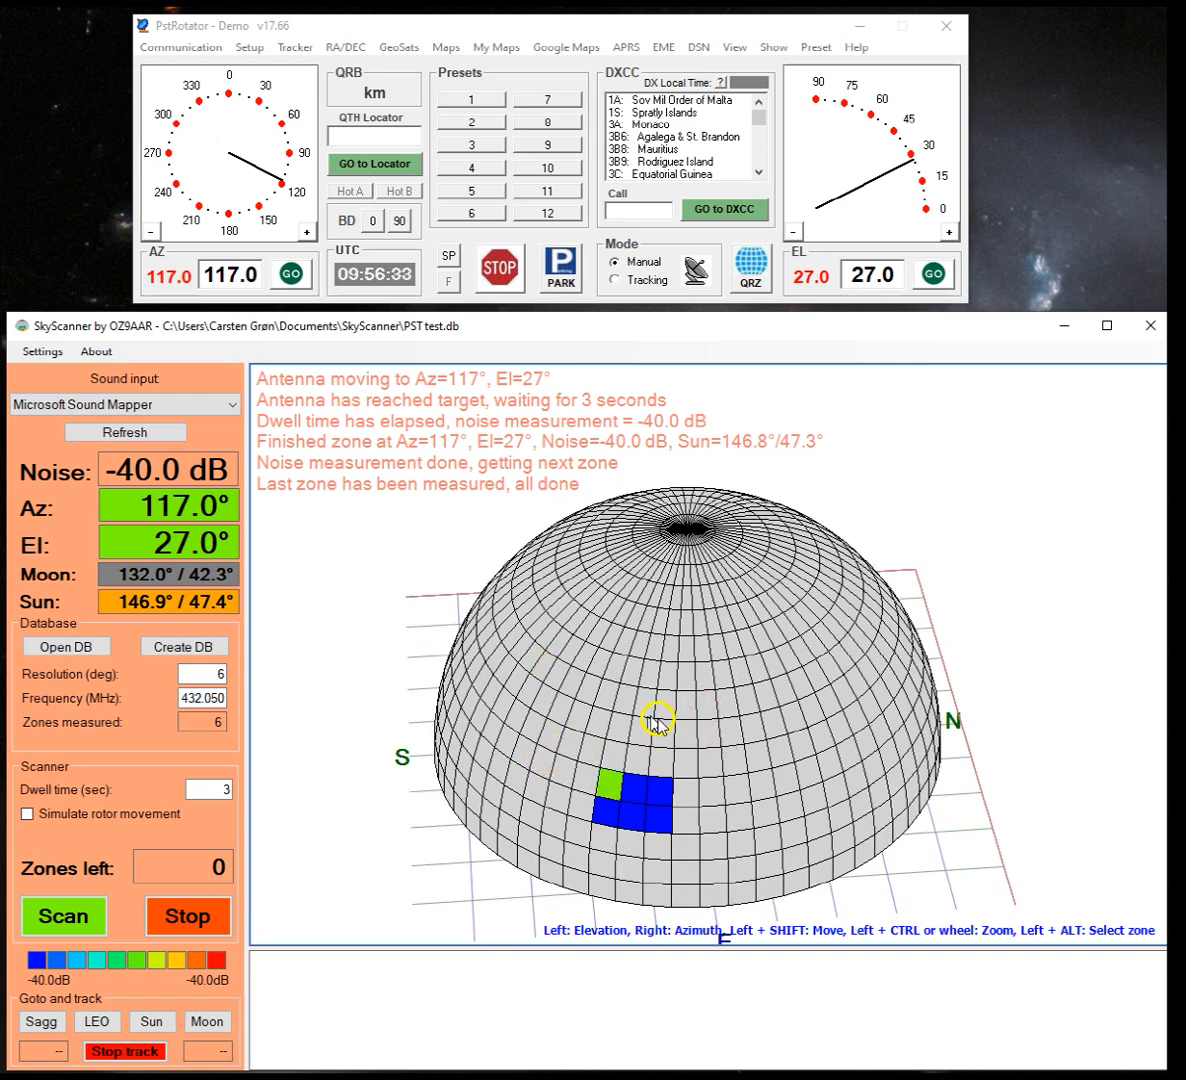
mouse_move(633, 630)
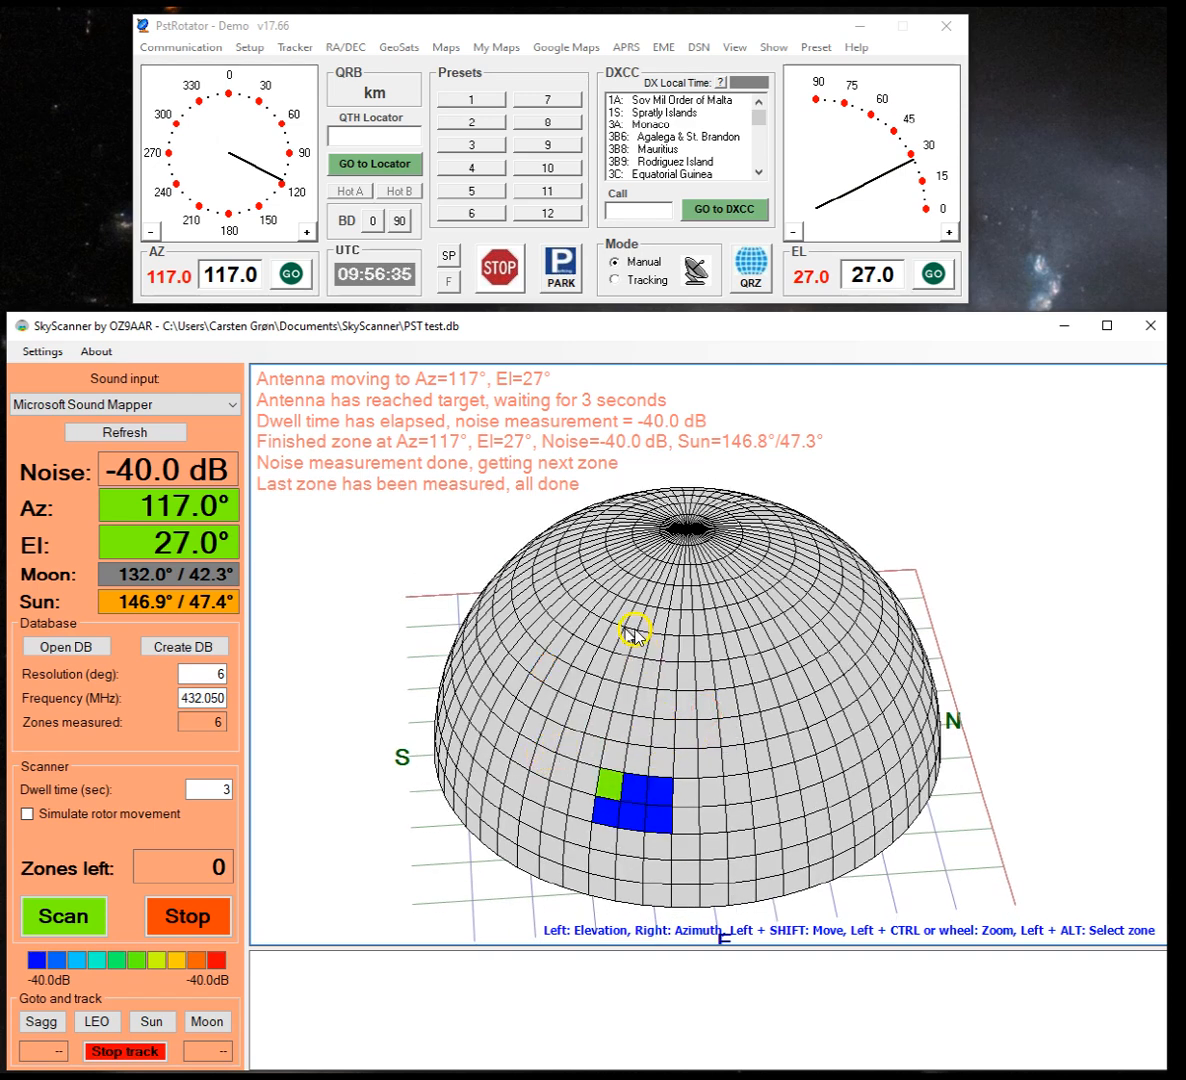
mouse_move(822, 516)
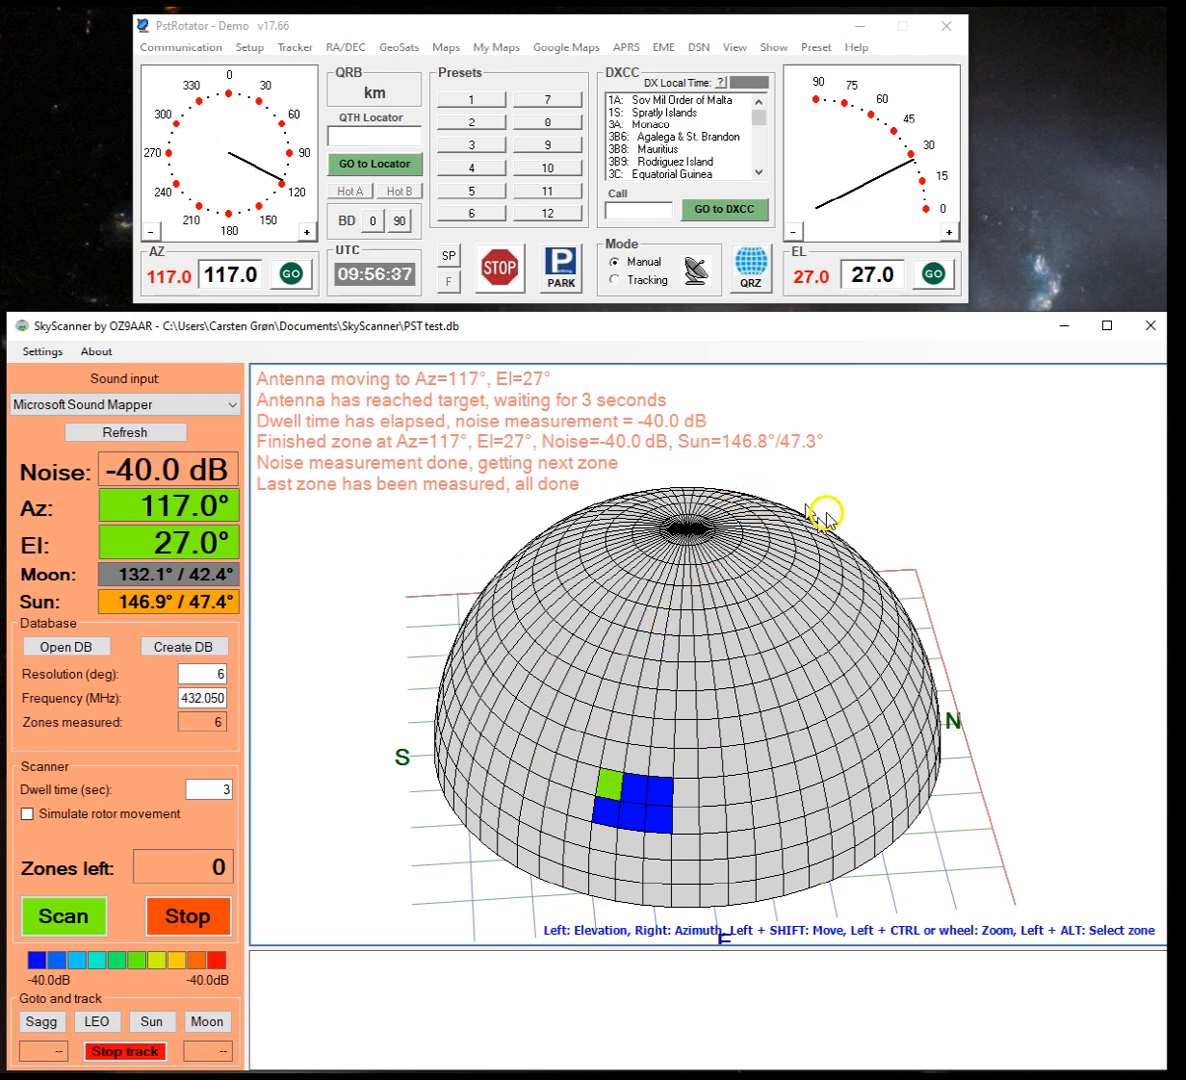